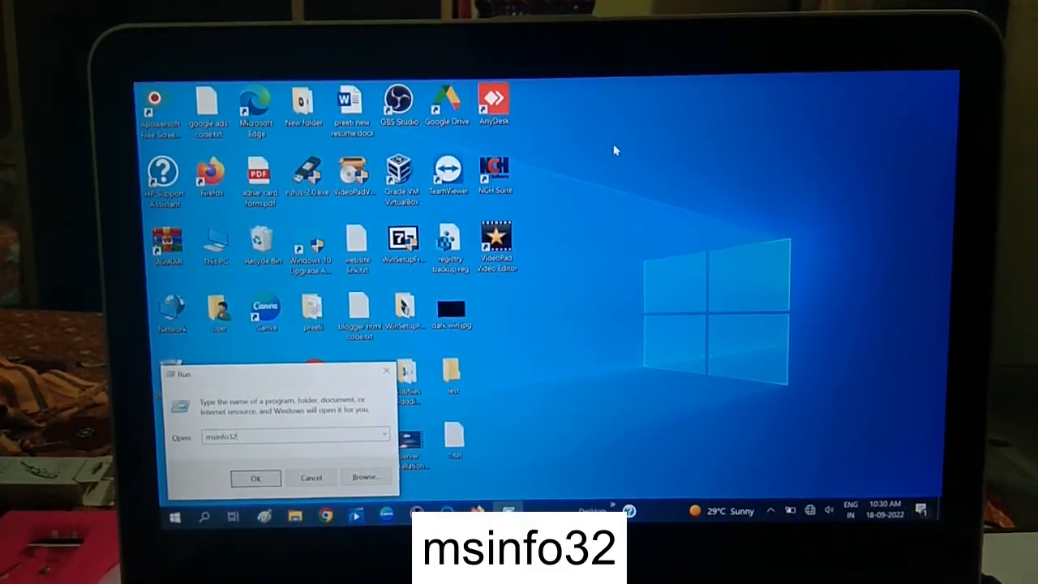
- Launch System Information and confirm System Summary shows Secure Boot State as Off
click(255, 477)
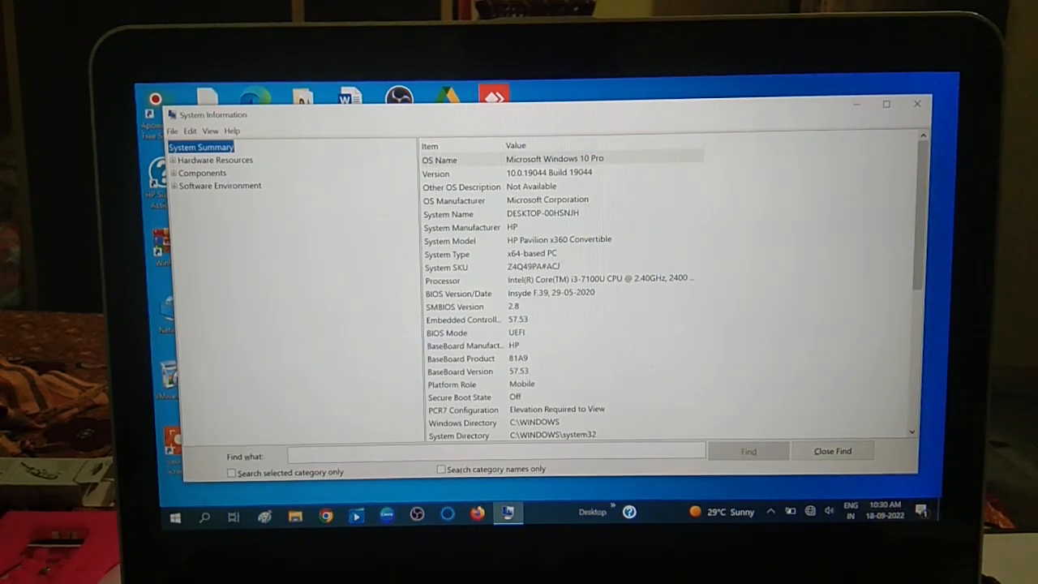
click(519, 398)
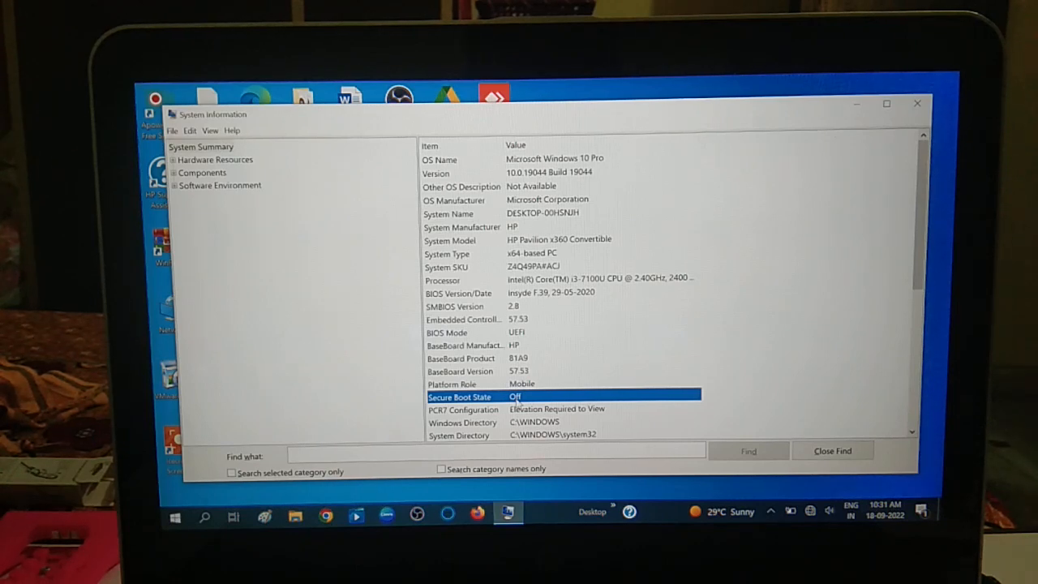
click(463, 409)
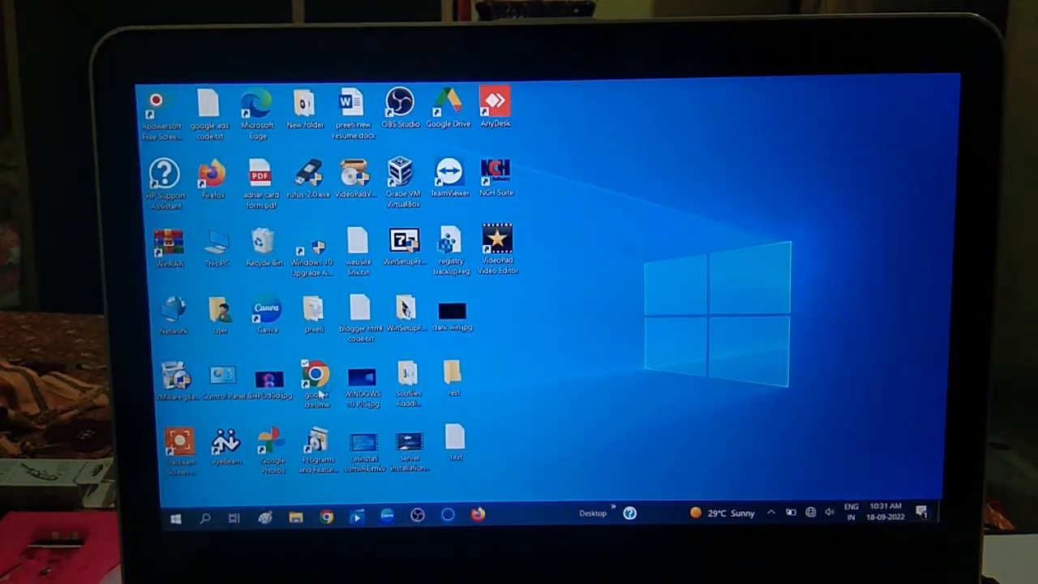
click(325, 517)
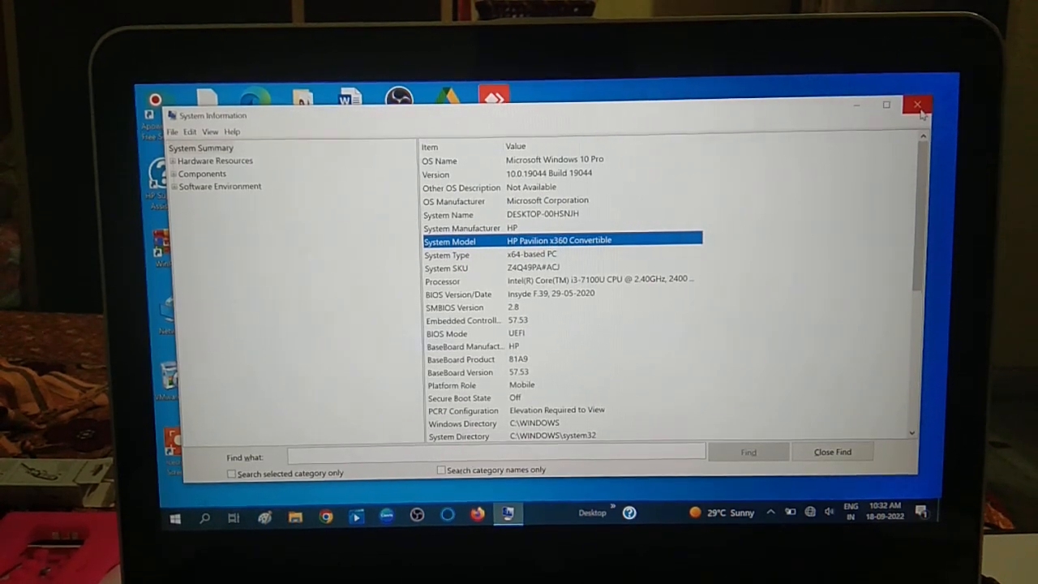
click(918, 105)
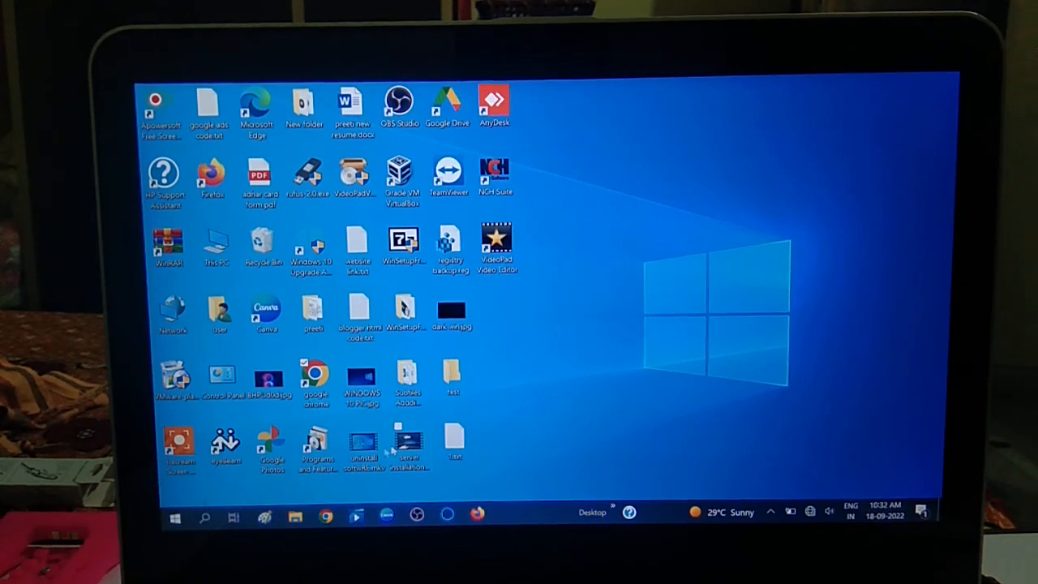
- Run the shutdown restart command in Command Prompt to reboot the laptop
click(204, 517)
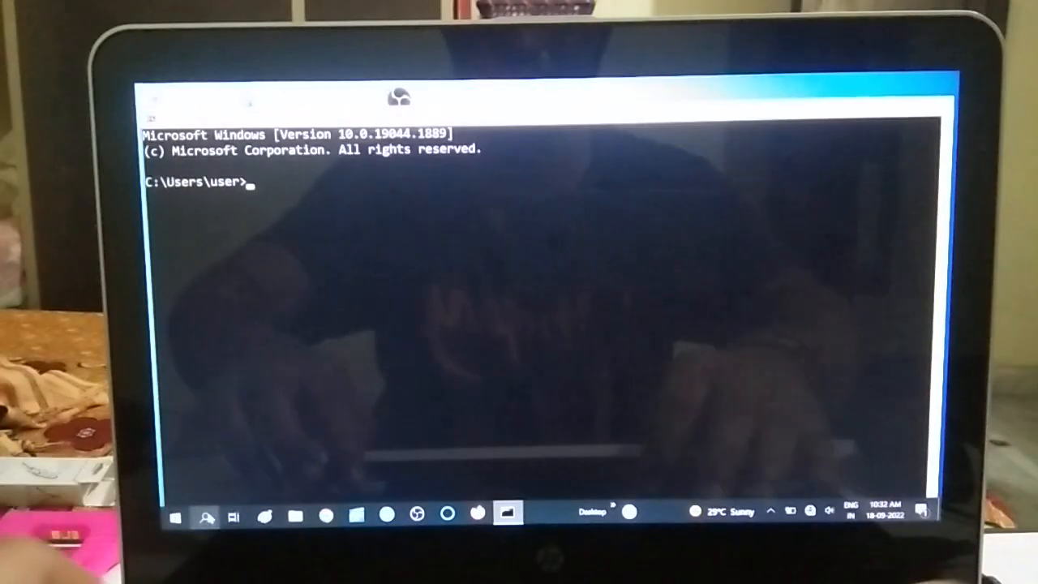
text(shut)
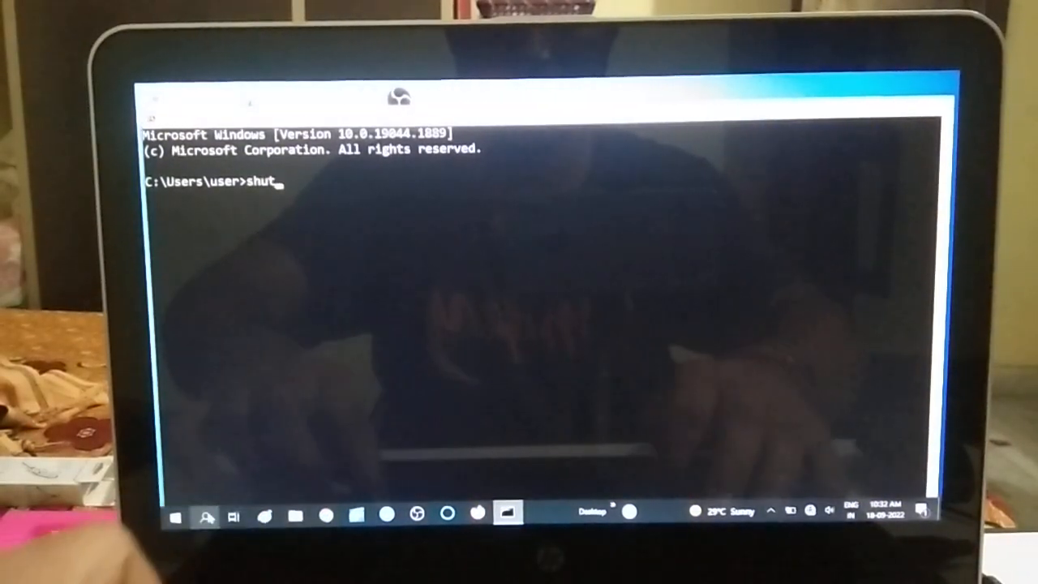
text(down /r)
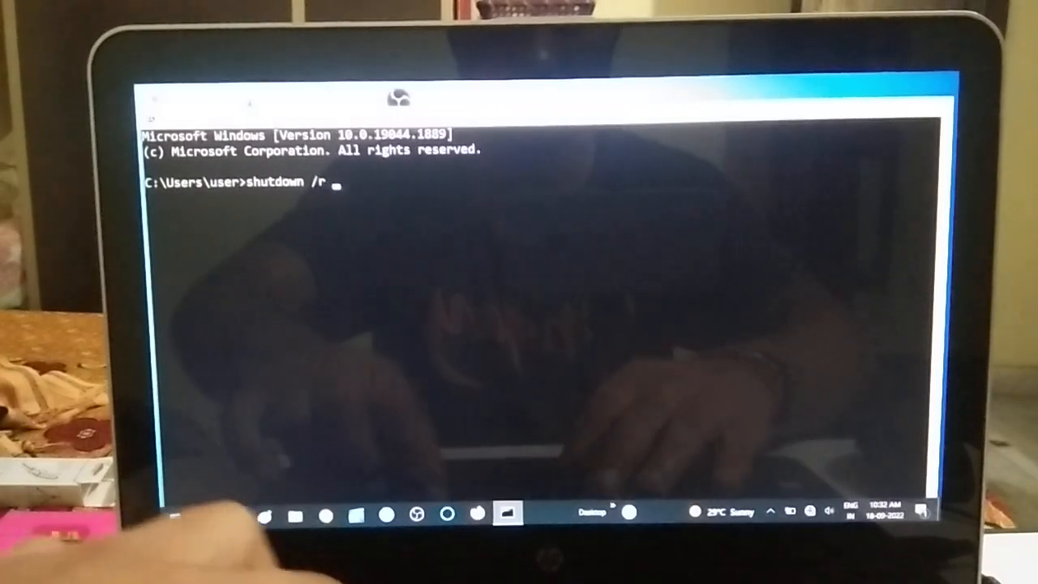
text(/t)
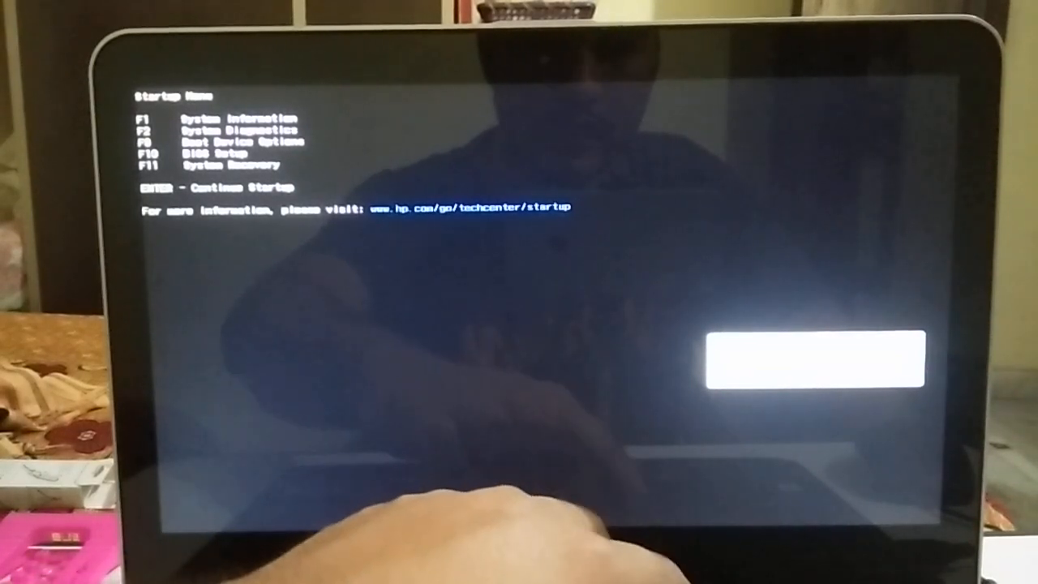
- Enter BIOS setup with F10 and move through System Configuration toward Boot Options
key(f10)
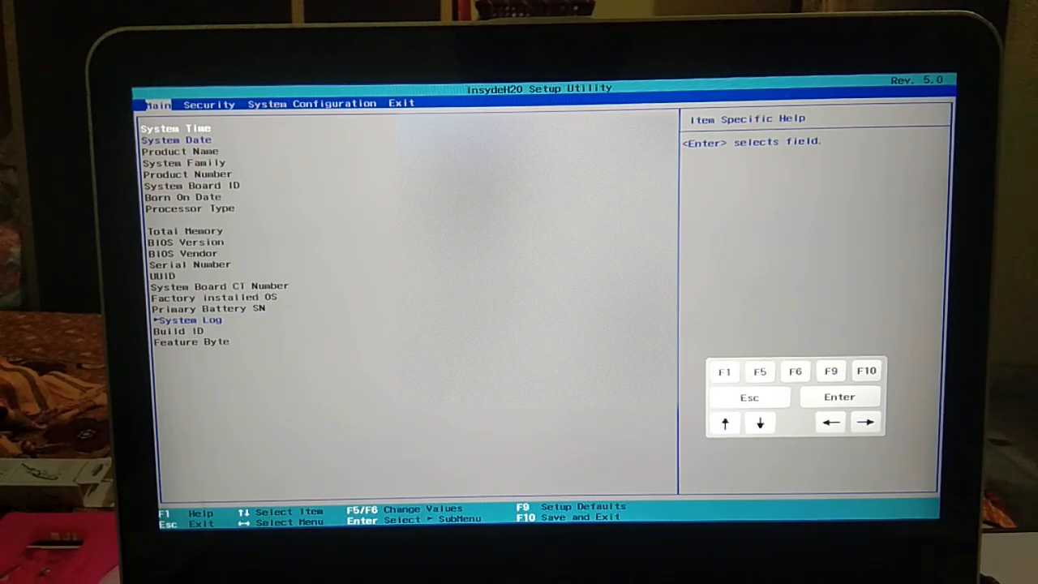
click(208, 104)
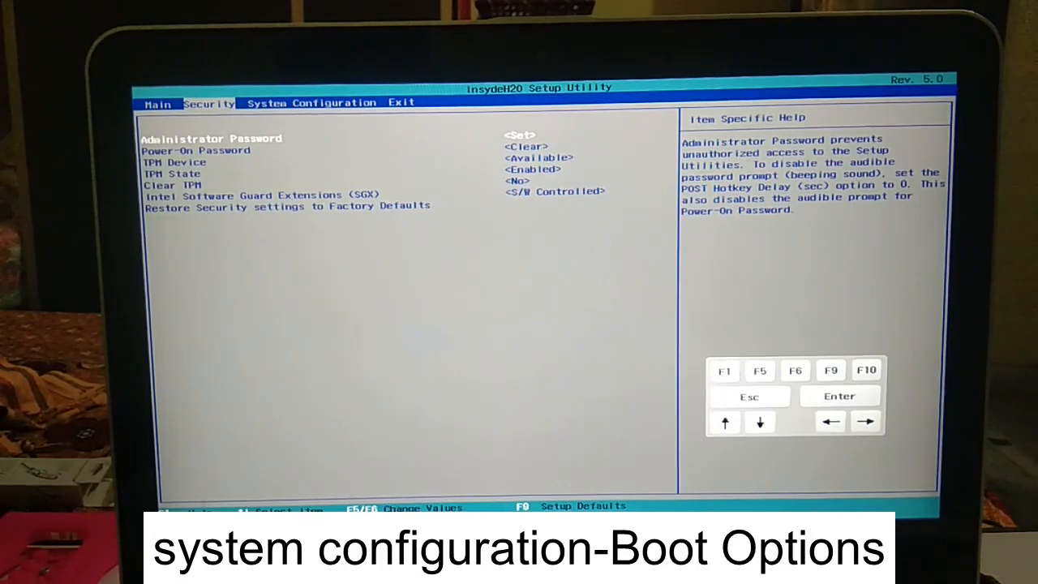
click(311, 103)
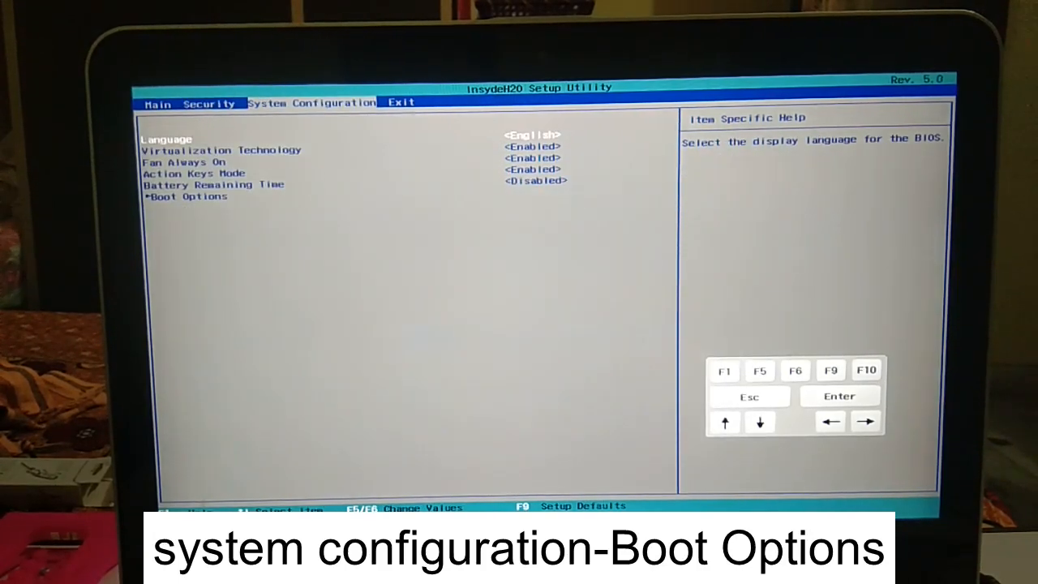
key(Down)
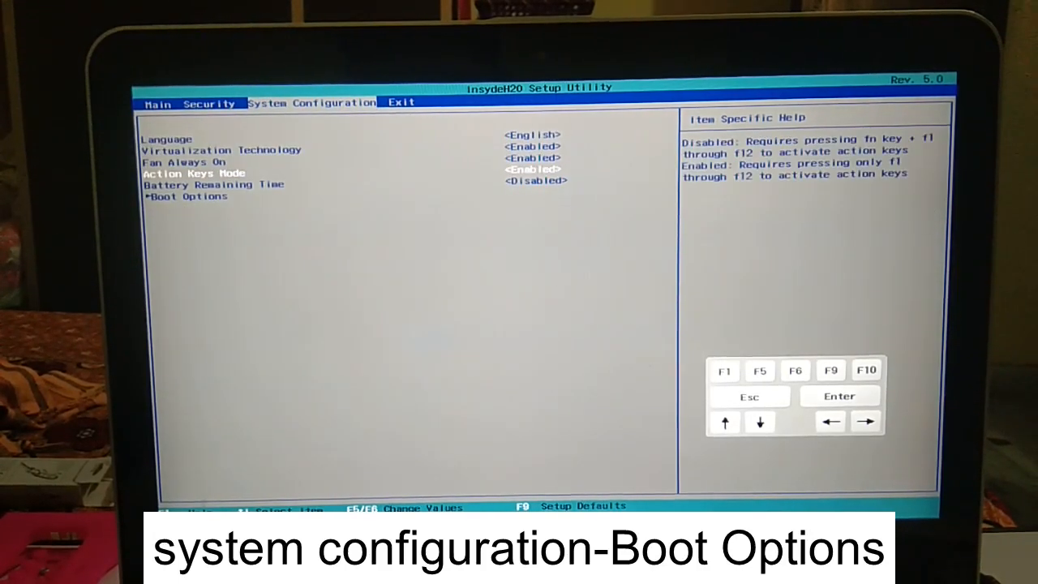
key(Down)
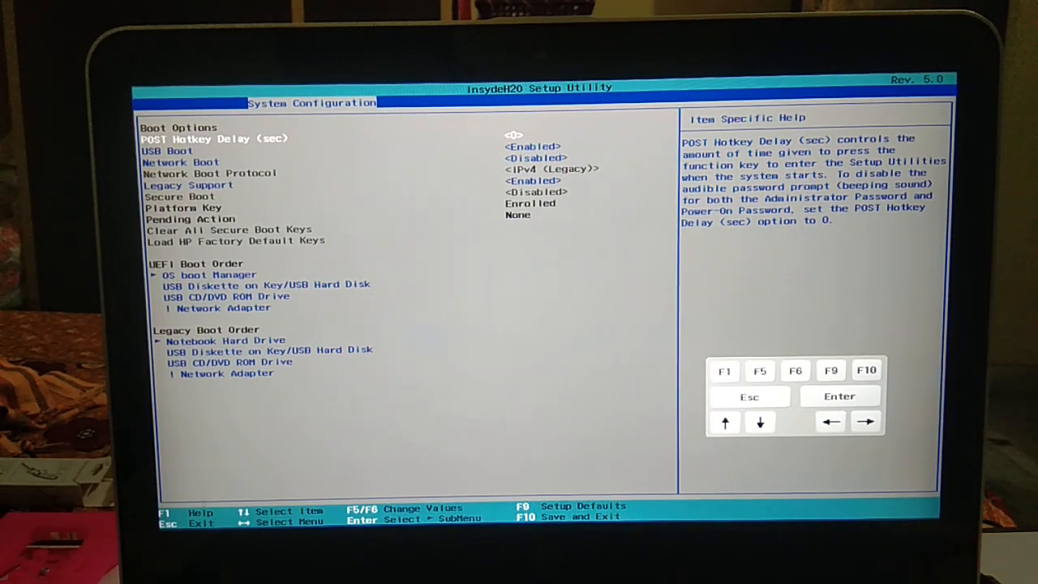
- Set Legacy Support to Disabled in the Boot Options list
key(Down)
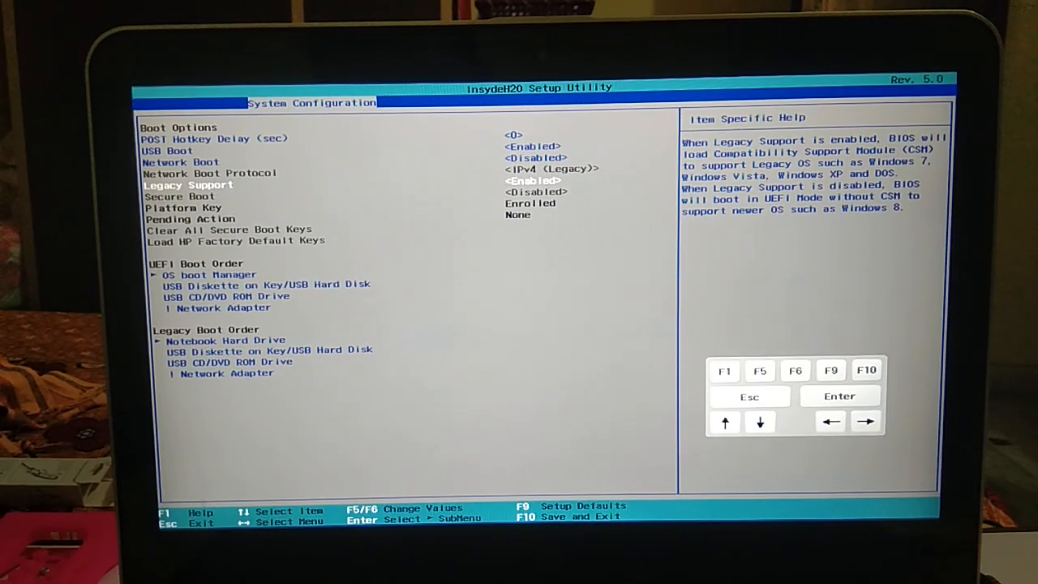
key(down)
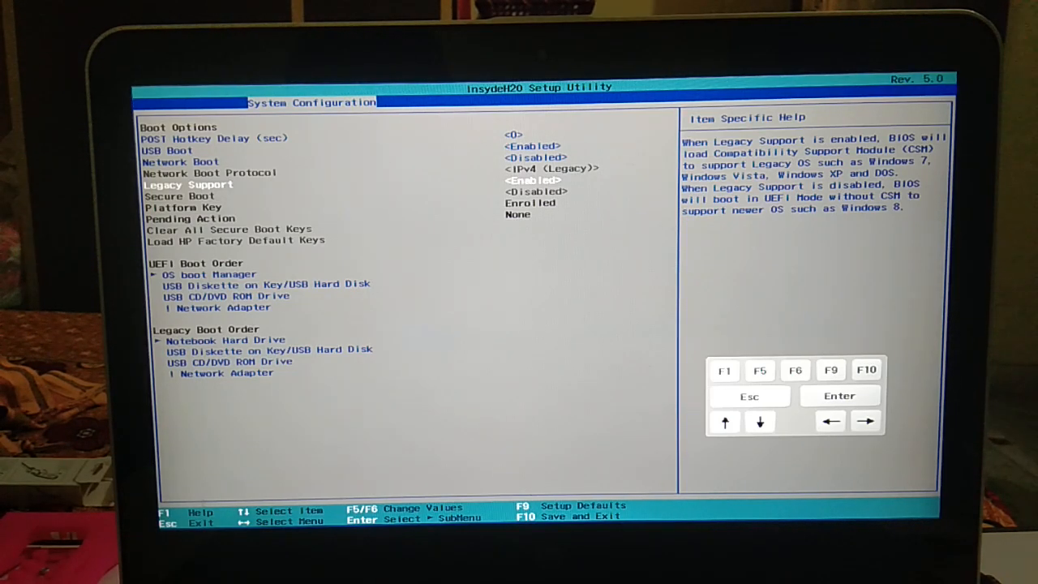
key(Down)
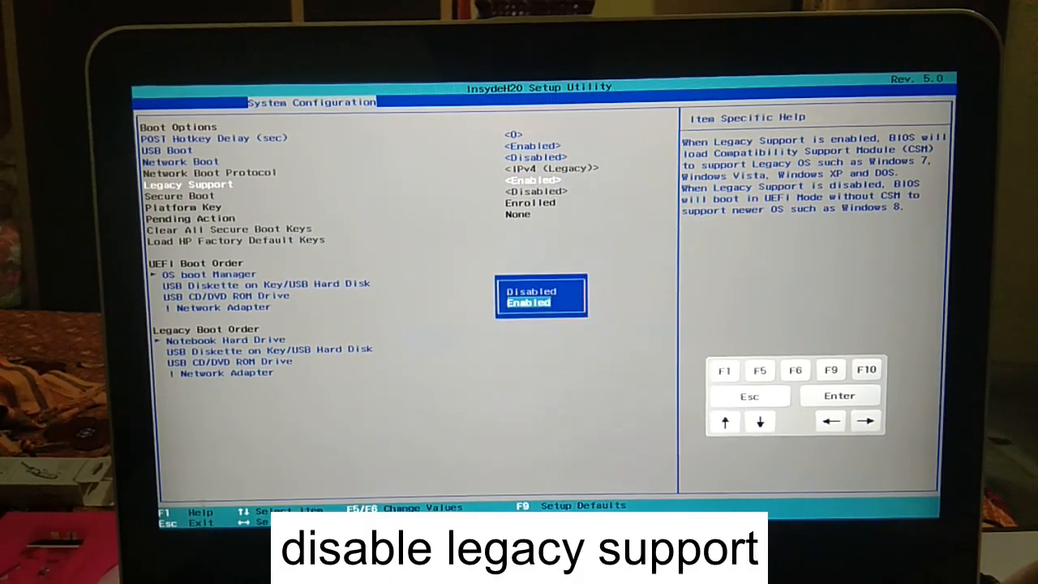
key(Up)
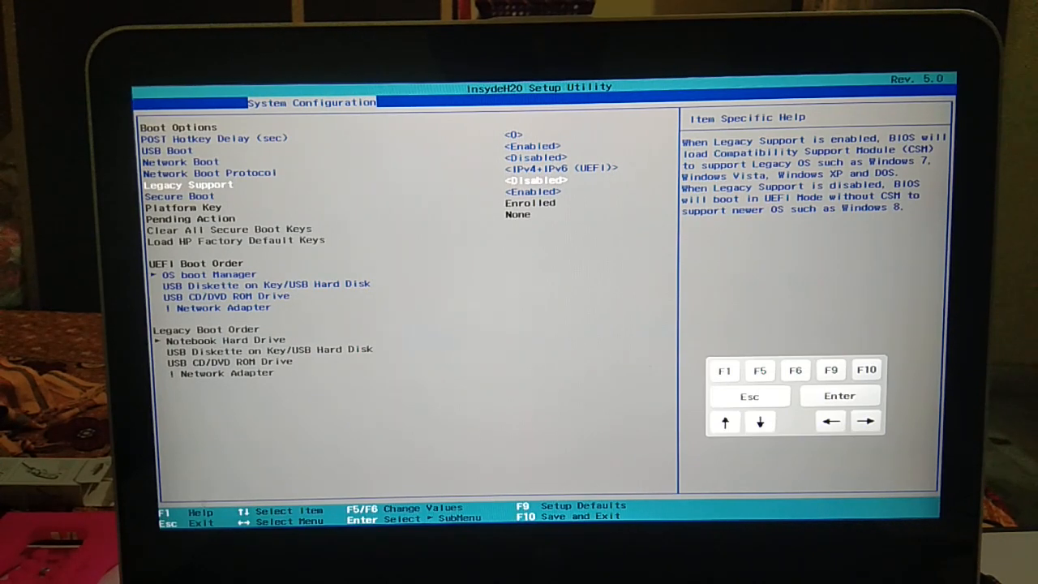
key(Down)
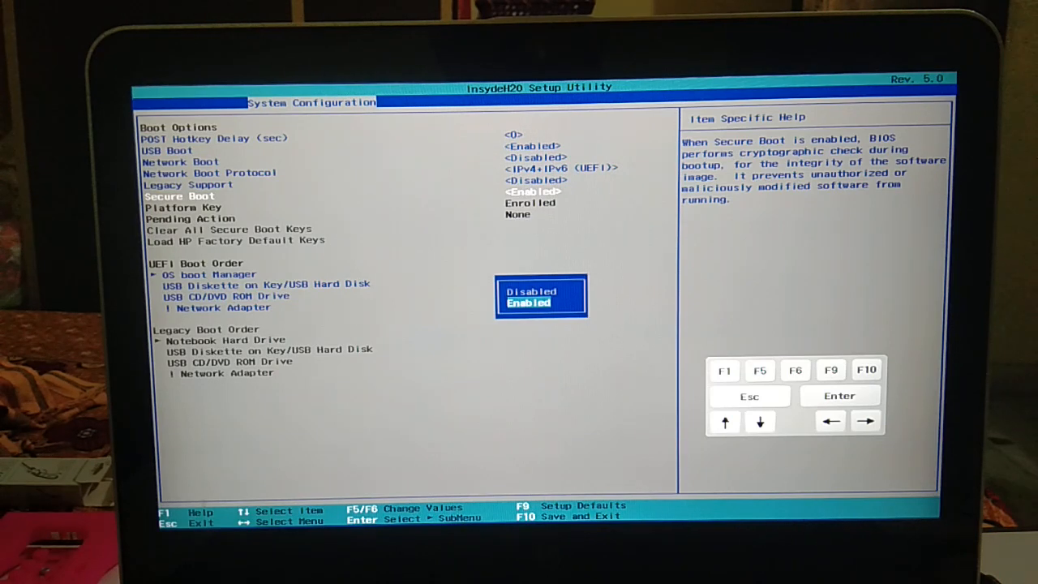
- Keep Secure Boot Enabled and save the BIOS changes on exit with F10
key(enter)
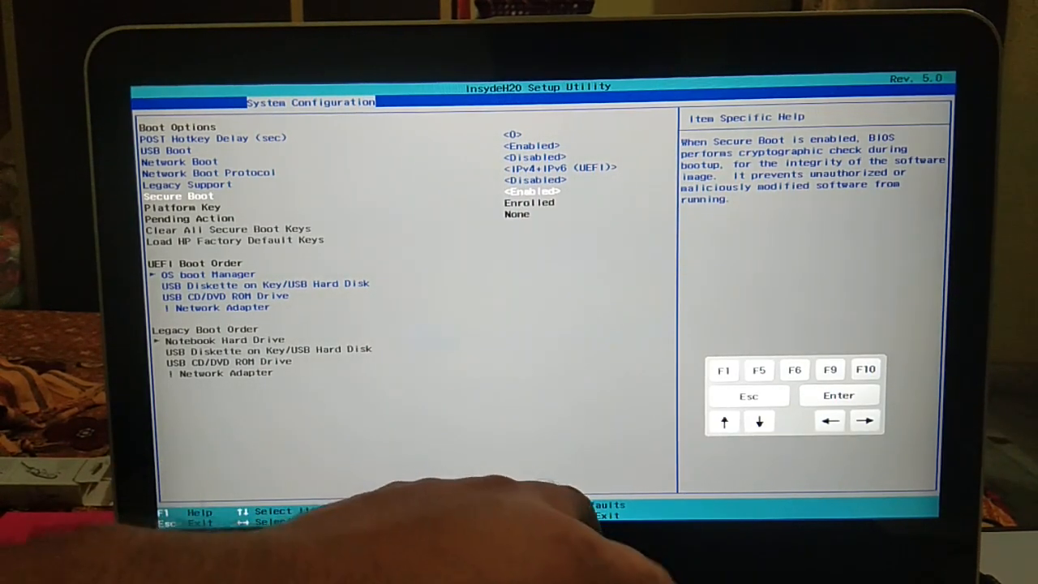
key(f10)
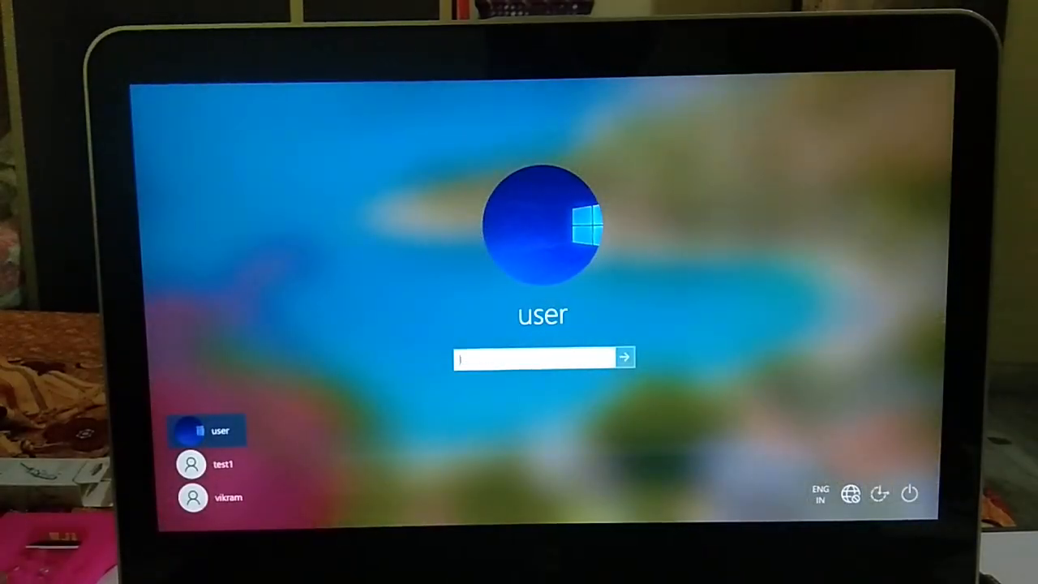
- Sign in to Windows with the account password
text(password)
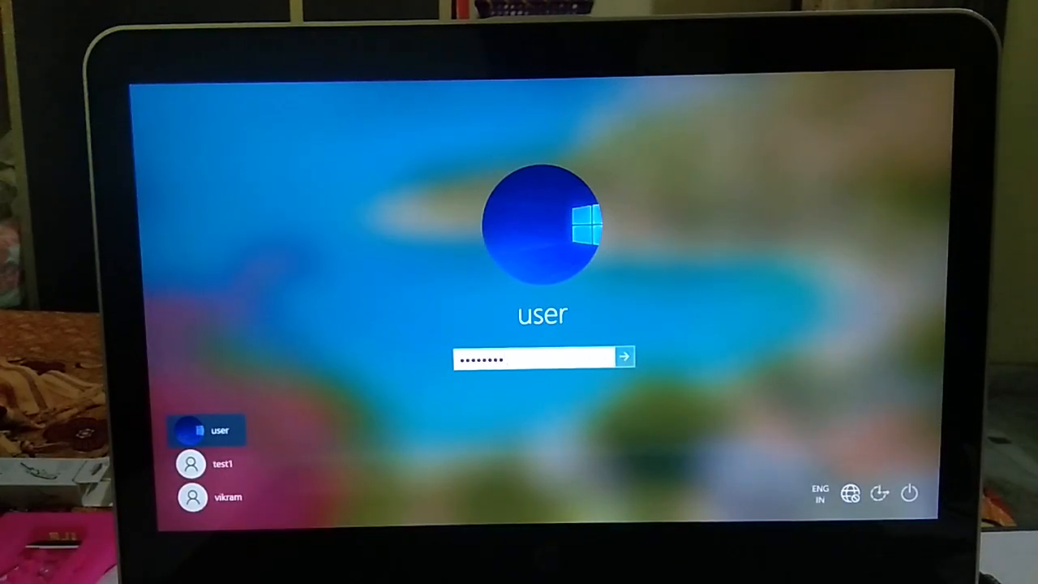
click(623, 357)
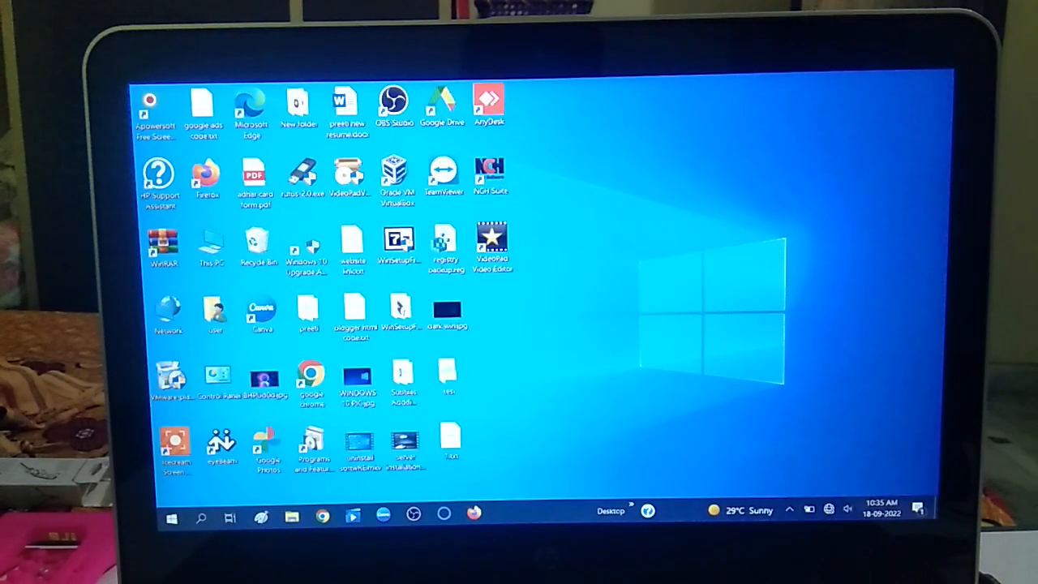
key(Win+r)
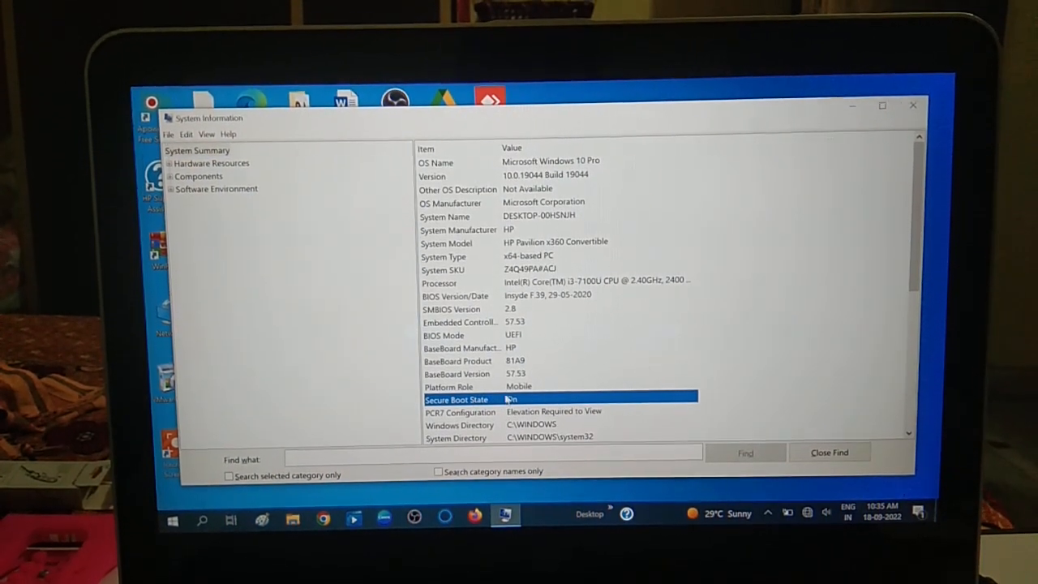
- Scroll System Summary and verify Secure Boot State now shows On
scroll(down, 3)
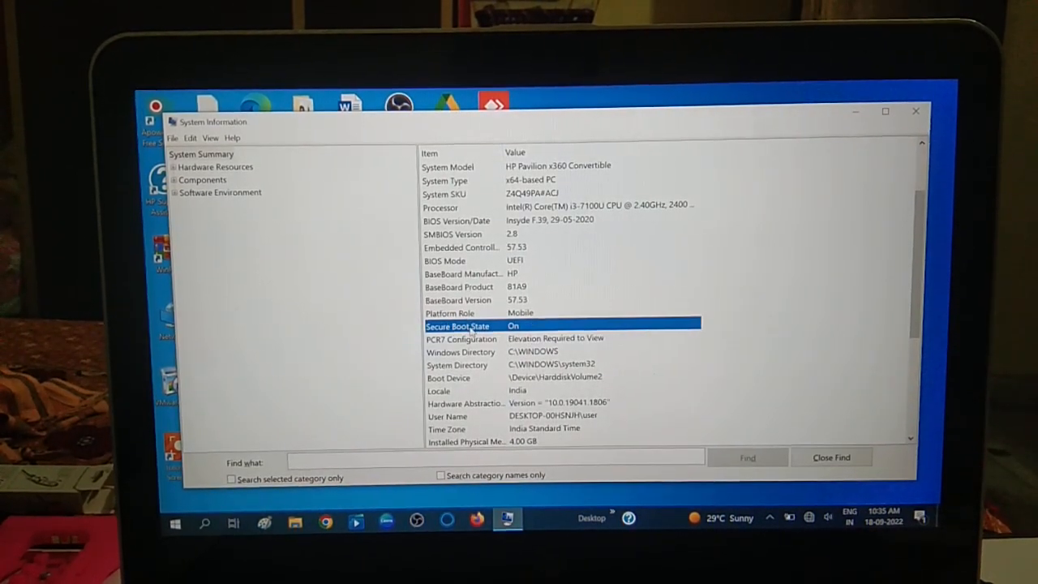
click(460, 338)
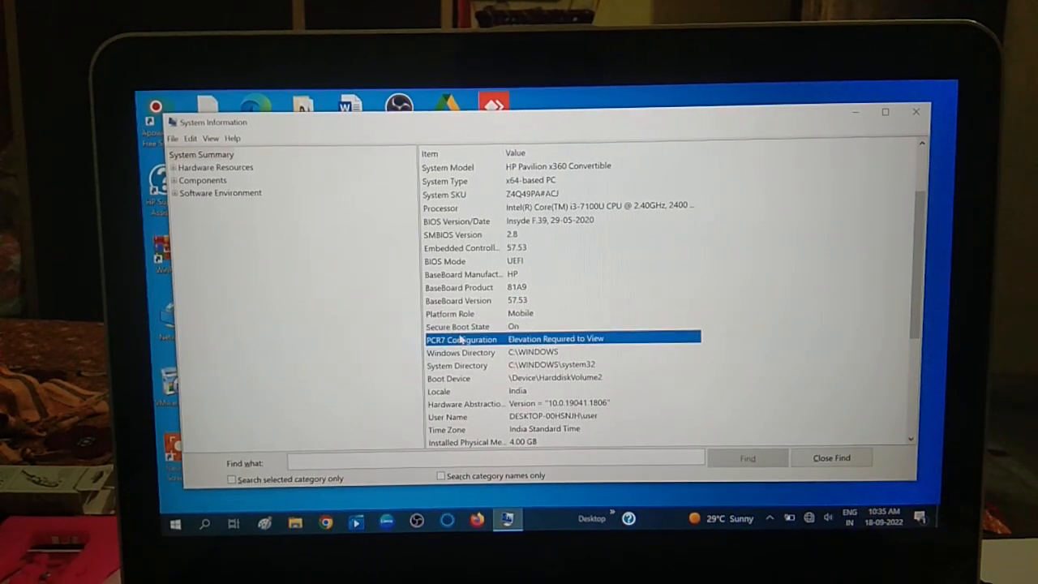
click(458, 326)
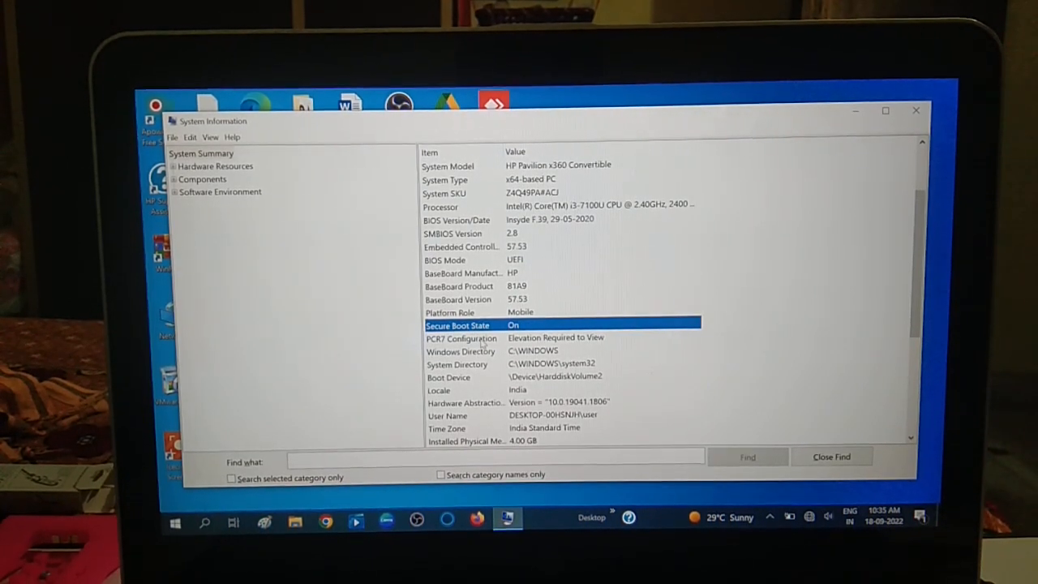